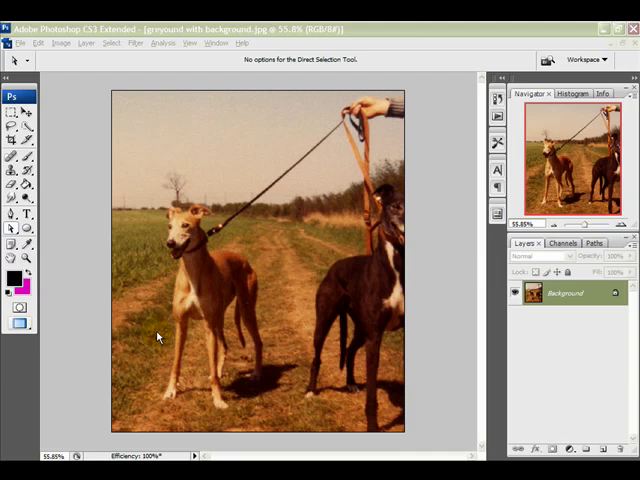
{"action": "mouse_move", "coordinate": [214, 288]}
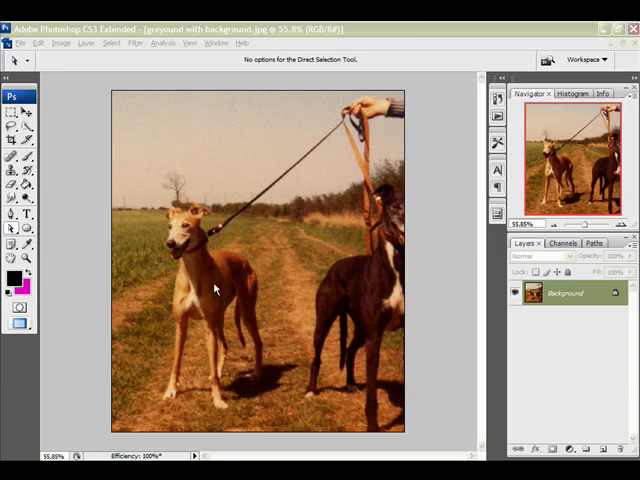
{"action": "mouse_move", "coordinate": [248, 312]}
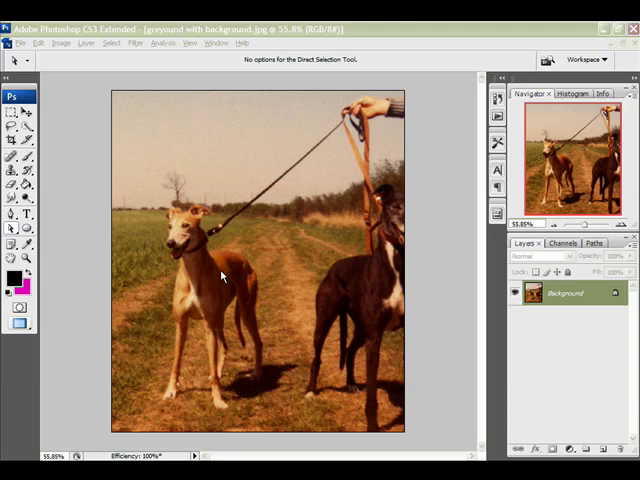
{"action": "mouse_move", "coordinate": [190, 264]}
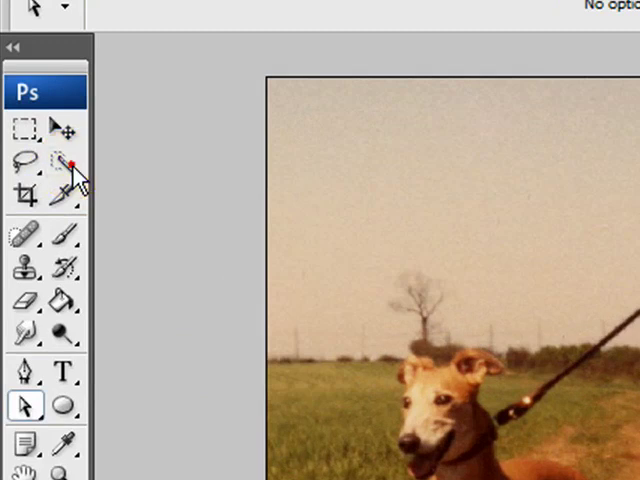
- Make the Quick Selection Tool active and bring up its brush size settings (5 px)
{"action": "left_click", "coordinate": [62, 160]}
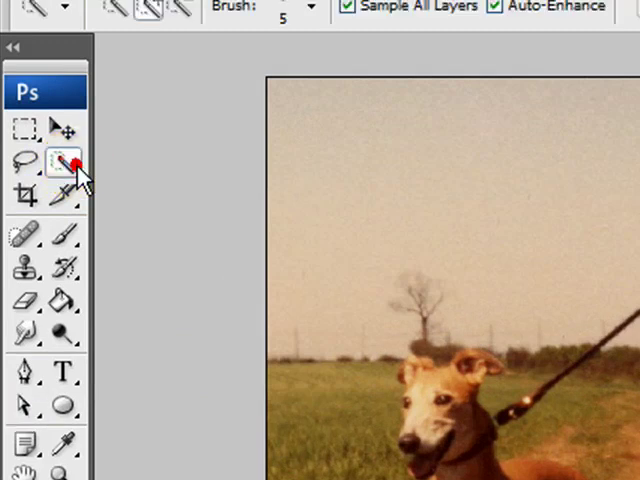
{"action": "left_click", "coordinate": [64, 158]}
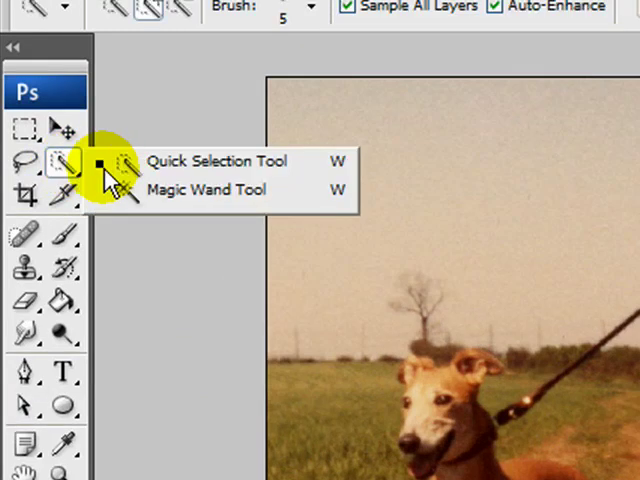
{"action": "mouse_move", "coordinate": [156, 168]}
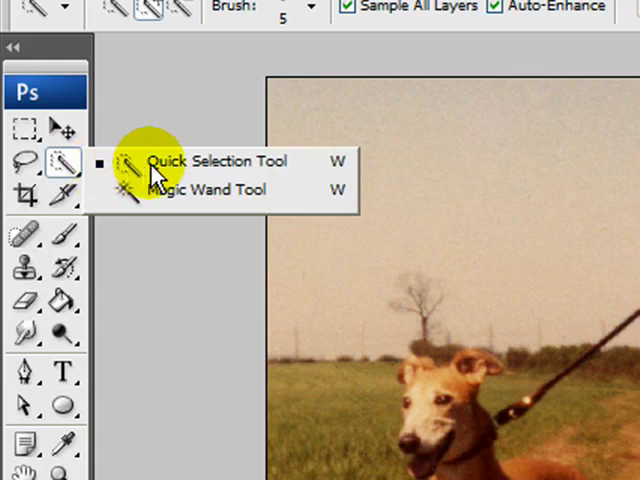
{"action": "mouse_move", "coordinate": [262, 162]}
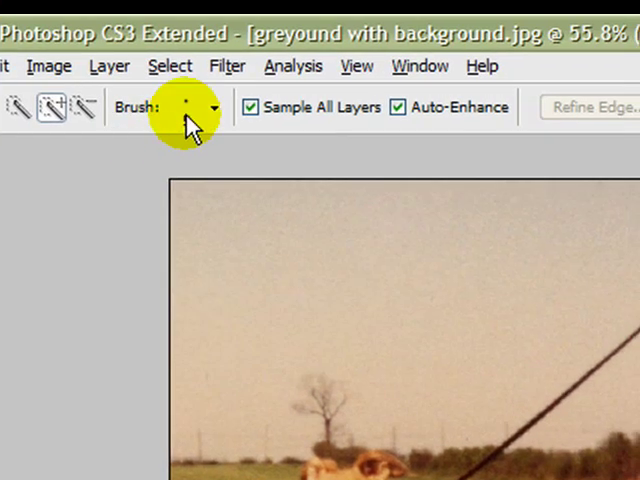
{"action": "left_click", "coordinate": [210, 108]}
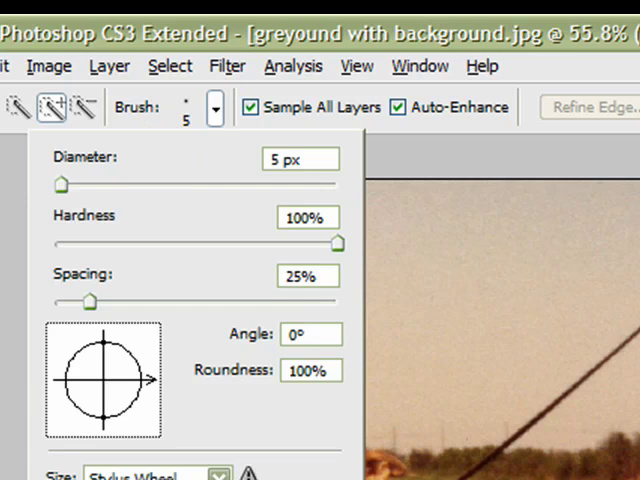
{"action": "mouse_move", "coordinate": [196, 164]}
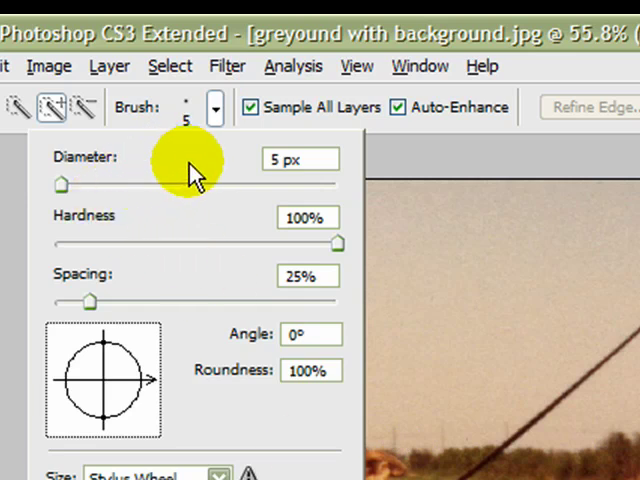
{"action": "mouse_move", "coordinate": [190, 284]}
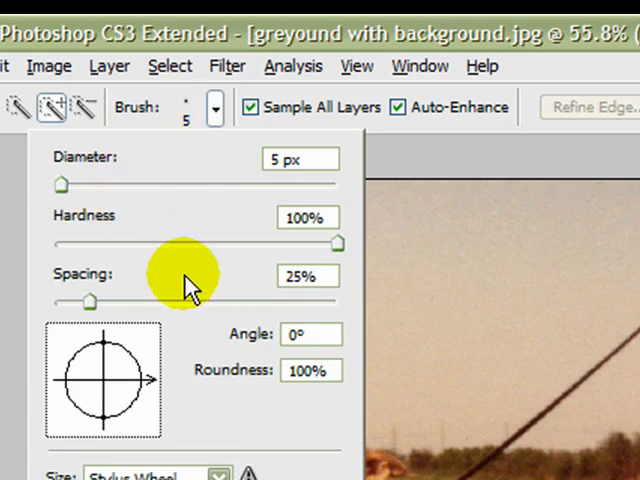
{"action": "mouse_move", "coordinate": [464, 184]}
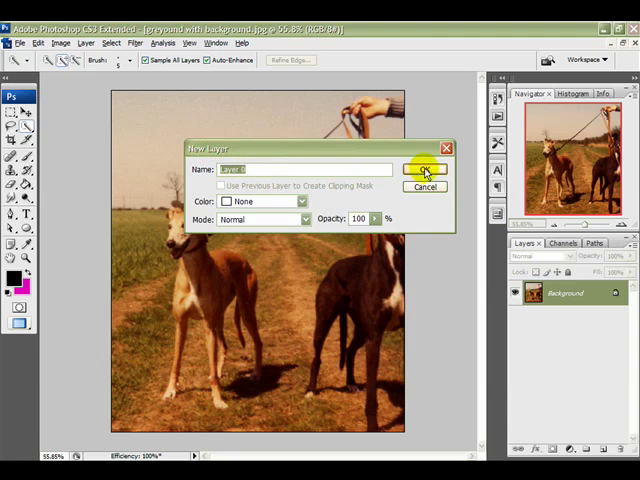
- Convert the photo's Background into an ordinary layer via the New Layer dialog
{"action": "left_click", "coordinate": [424, 168]}
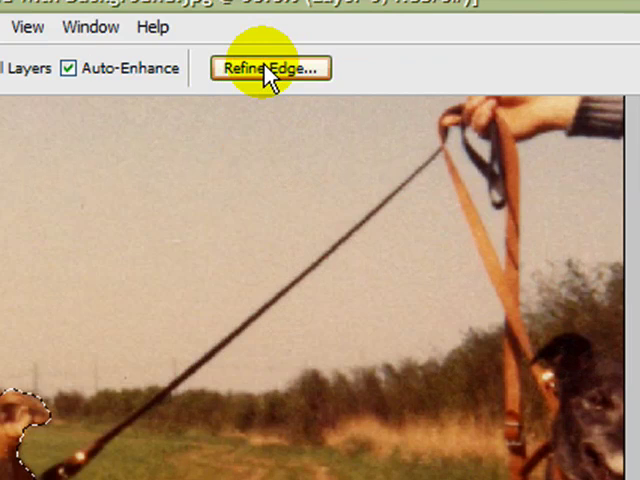
- Bring up Refine Edge for the greyhound selection and preview the edge over the original photo
{"action": "left_click", "coordinate": [264, 68]}
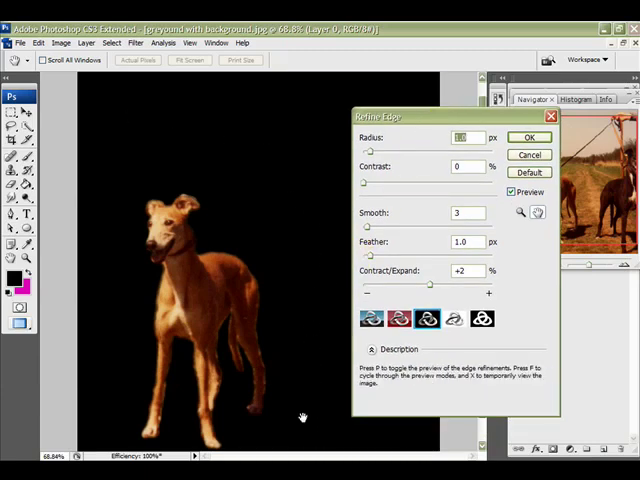
{"action": "mouse_move", "coordinate": [300, 436]}
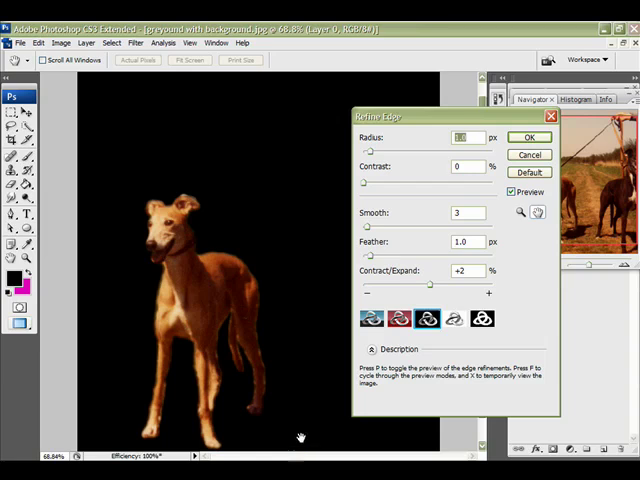
{"action": "mouse_move", "coordinate": [280, 364]}
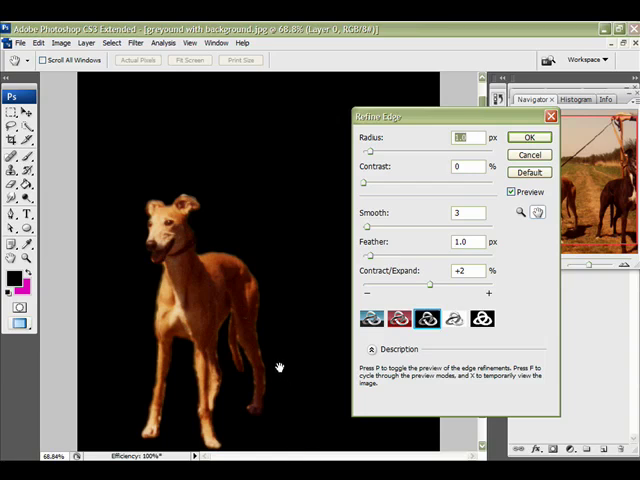
{"action": "mouse_move", "coordinate": [340, 316]}
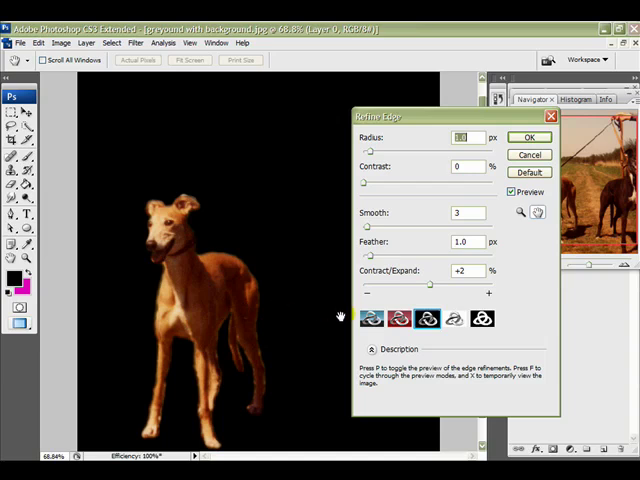
{"action": "left_click", "coordinate": [370, 318]}
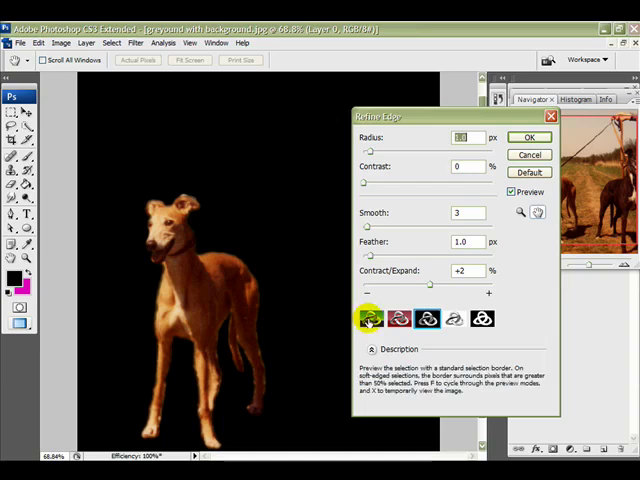
{"action": "left_click", "coordinate": [370, 318]}
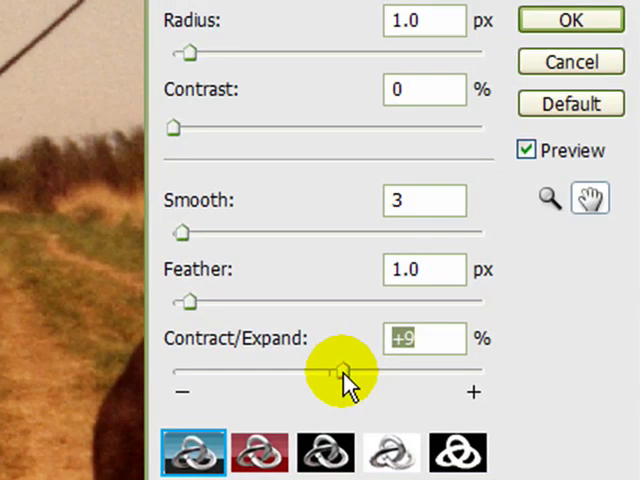
{"action": "mouse_move", "coordinate": [178, 128]}
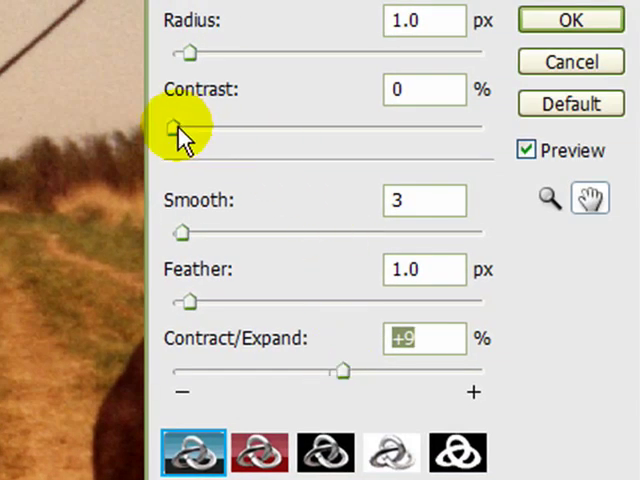
{"action": "mouse_move", "coordinate": [380, 460]}
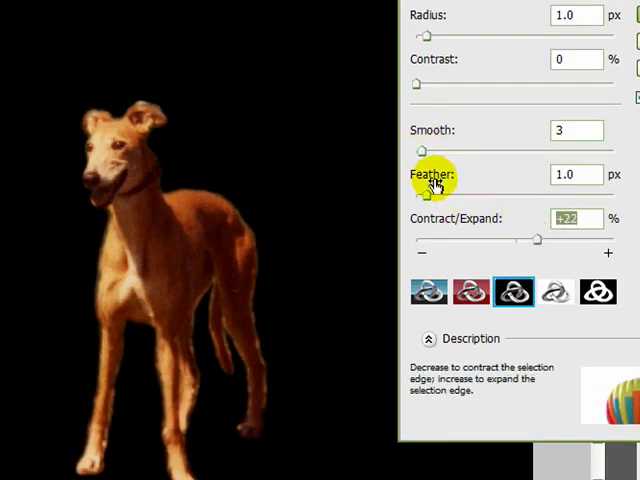
{"action": "mouse_move", "coordinate": [416, 92]}
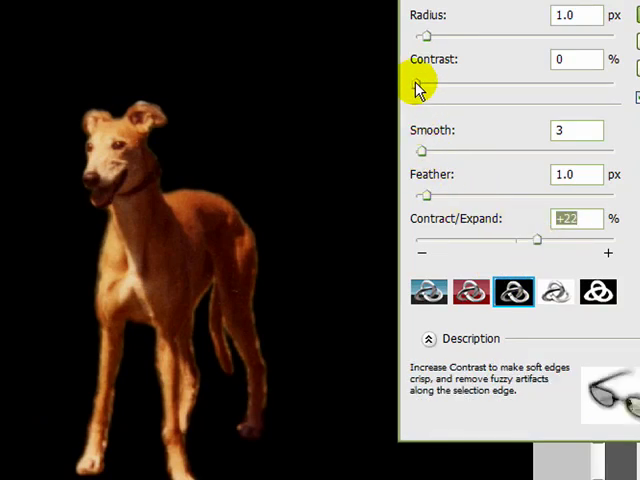
- Set Contract/Expand to 0, preview against black, and raise Smooth to 15
{"action": "left_click_drag", "start_coordinate": [418, 88], "coordinate": [528, 88]}
{"action": "type", "text": "0"}
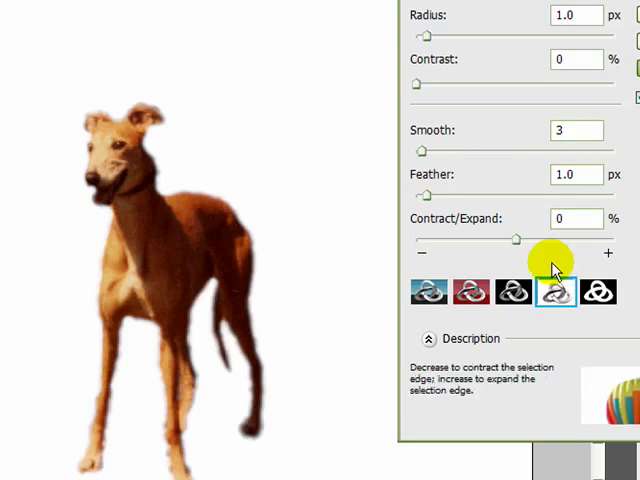
{"action": "left_click", "coordinate": [512, 292]}
{"action": "type", "text": "15"}
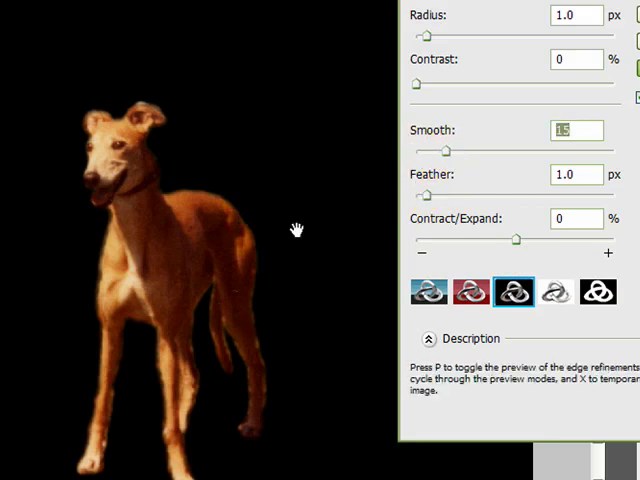
{"action": "mouse_move", "coordinate": [244, 216]}
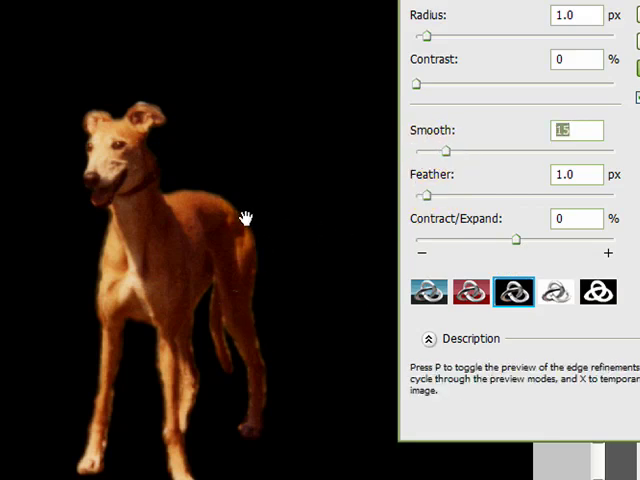
{"action": "left_click_drag", "start_coordinate": [428, 196], "coordinate": [424, 196]}
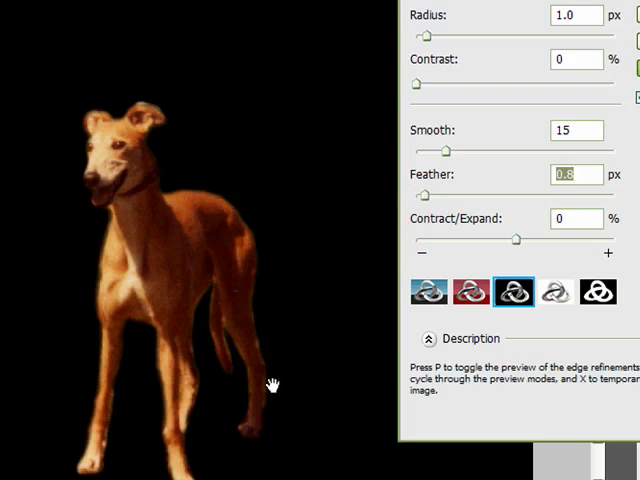
{"action": "mouse_move", "coordinate": [256, 352]}
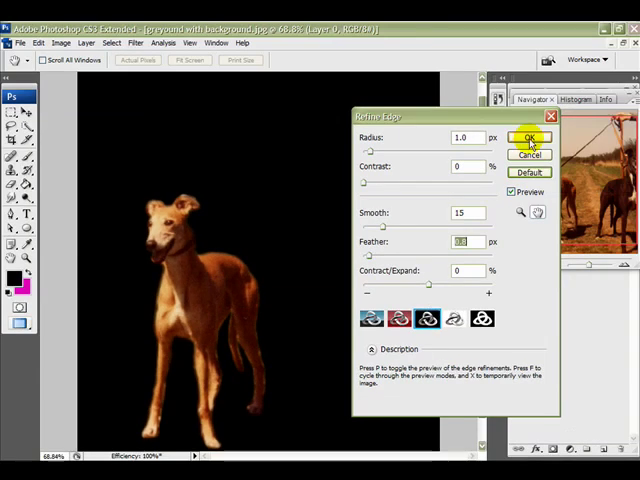
- Apply the edge refinement and invert the selection to cover the background
{"action": "left_click", "coordinate": [528, 136]}
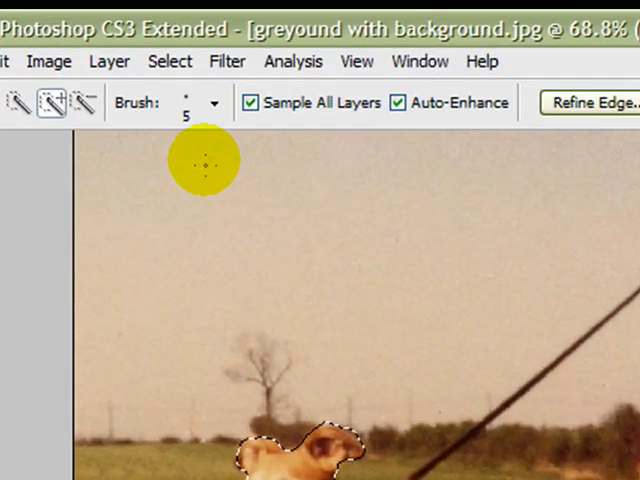
{"action": "left_click", "coordinate": [168, 60]}
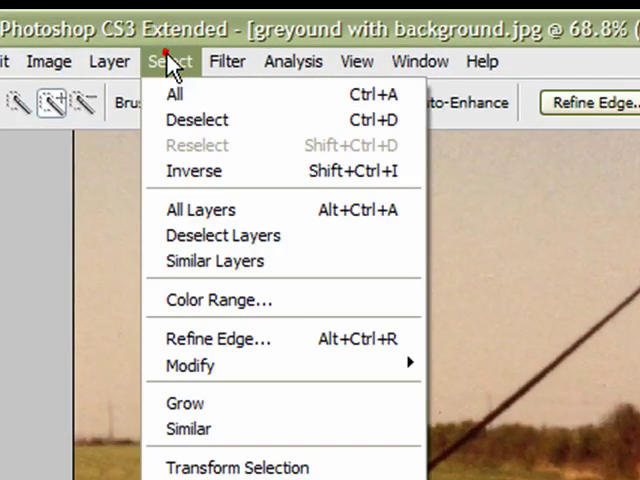
{"action": "mouse_move", "coordinate": [196, 170]}
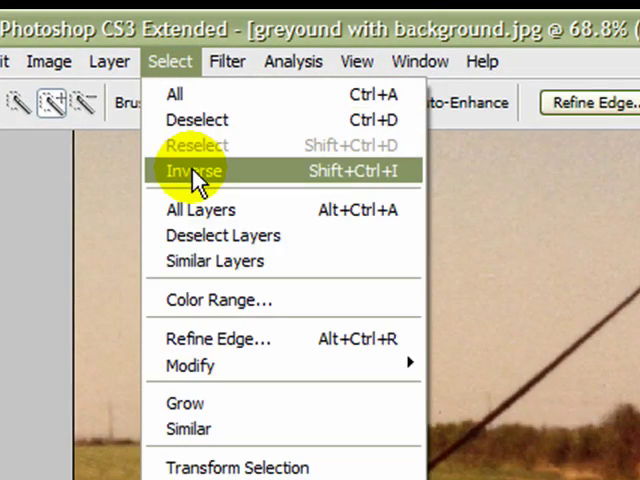
{"action": "left_click", "coordinate": [192, 170]}
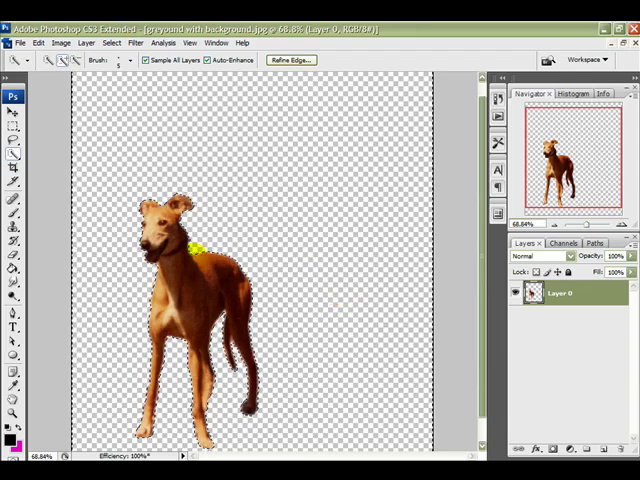
{"action": "mouse_move", "coordinate": [80, 148]}
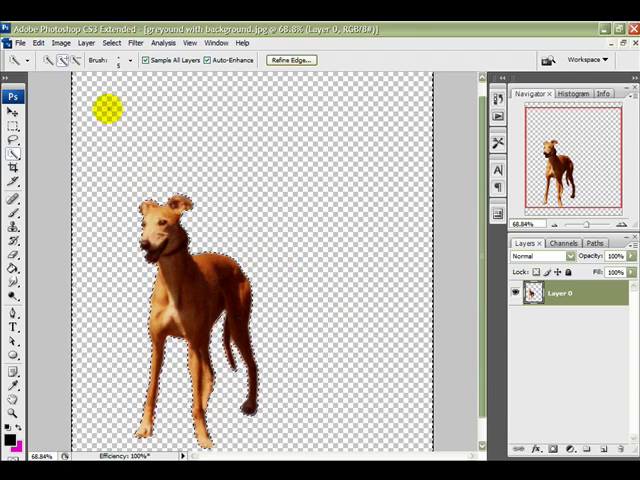
- Save the greyhound cutout as a Photoshop file named 'cut out greyhound'
{"action": "left_click_drag", "start_coordinate": [108, 110], "coordinate": [162, 262]}
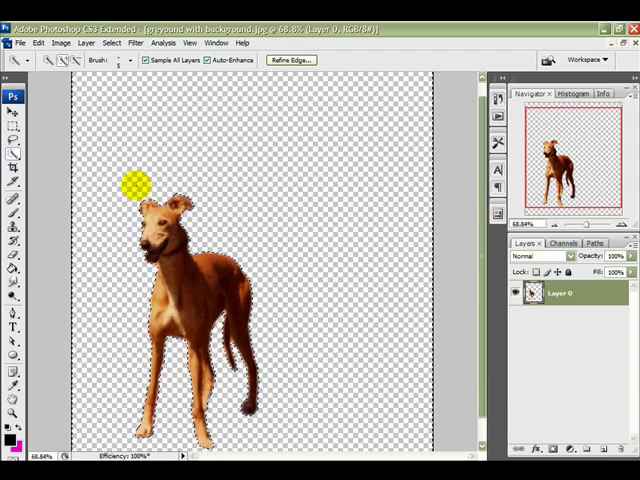
{"action": "left_click", "coordinate": [16, 44]}
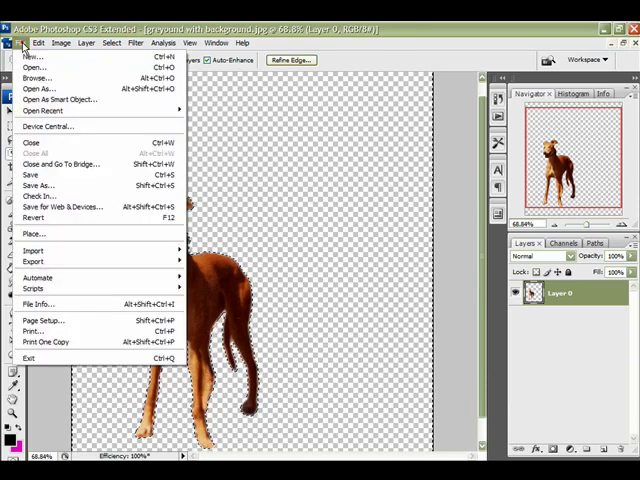
{"action": "mouse_move", "coordinate": [40, 186]}
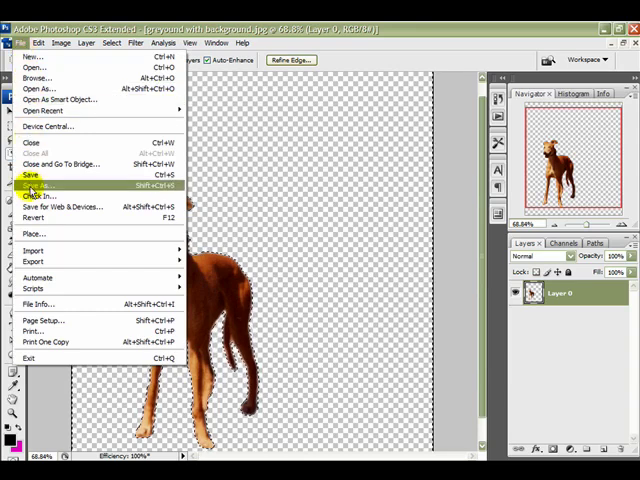
{"action": "left_click", "coordinate": [30, 186]}
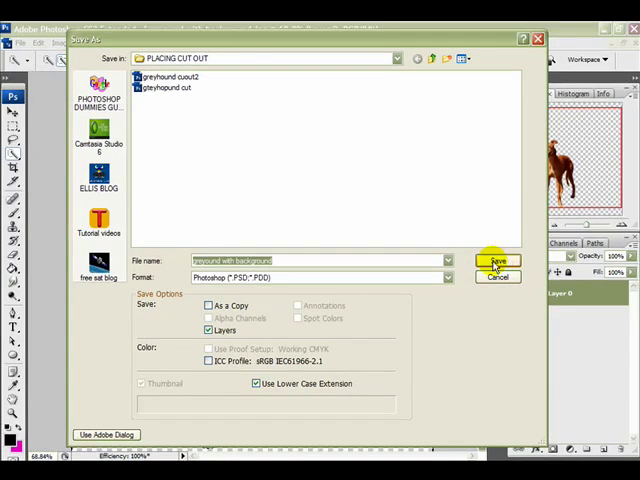
{"action": "left_click", "coordinate": [288, 260]}
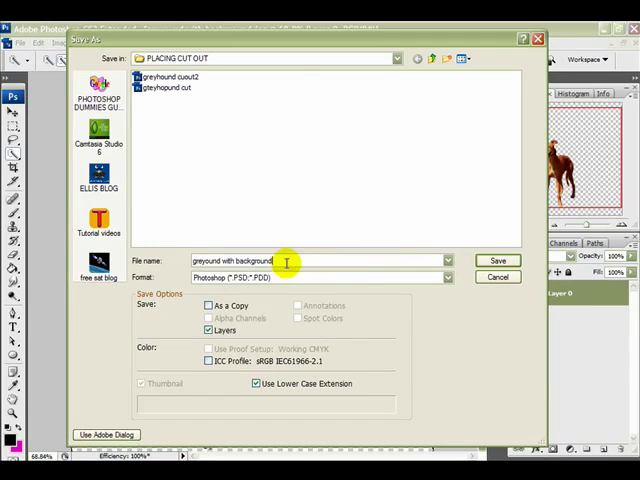
{"action": "type", "text": "cut out greyhound"}
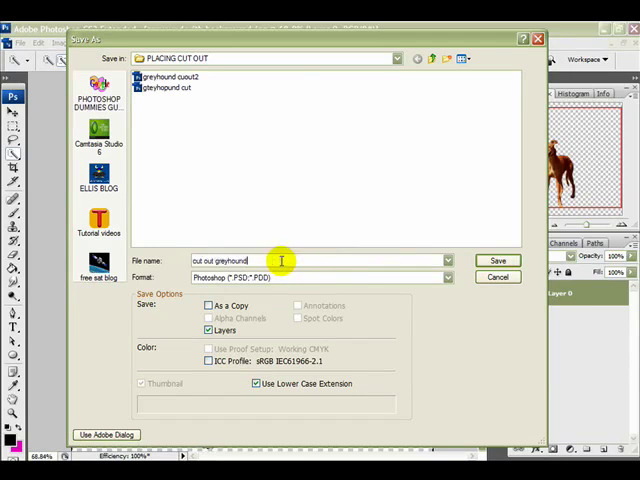
{"action": "mouse_move", "coordinate": [496, 260]}
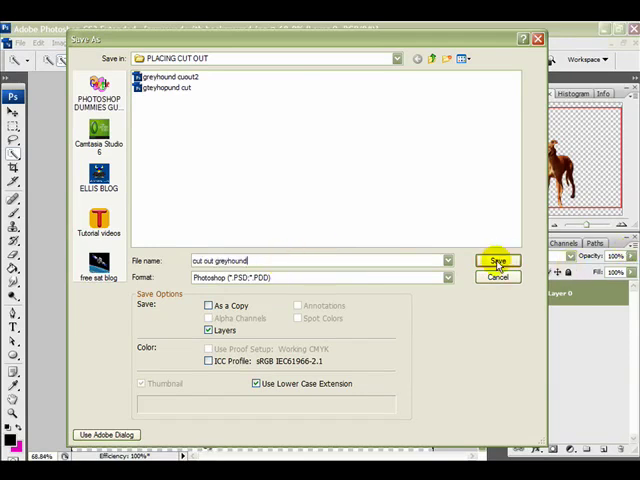
{"action": "left_click", "coordinate": [496, 260]}
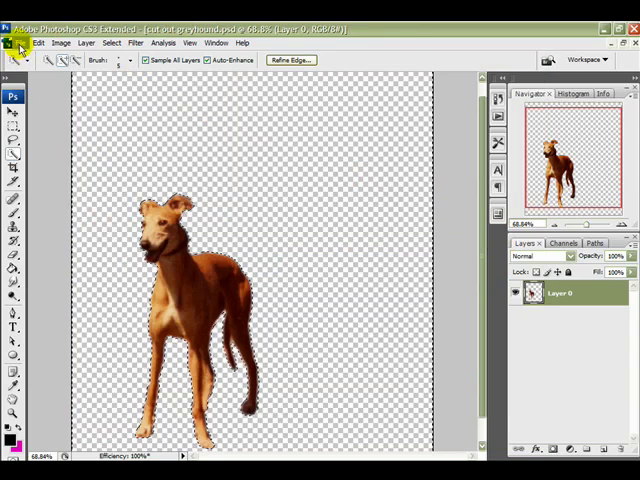
- Open the 'colored background' image and place the greyhound cutout into it
{"action": "left_click", "coordinate": [16, 44]}
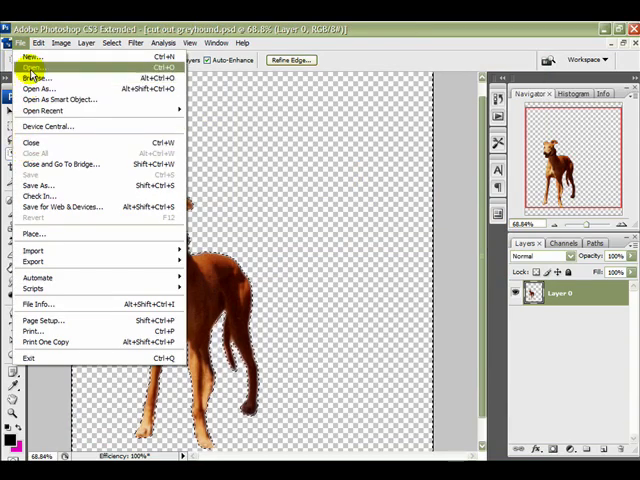
{"action": "left_click", "coordinate": [28, 64]}
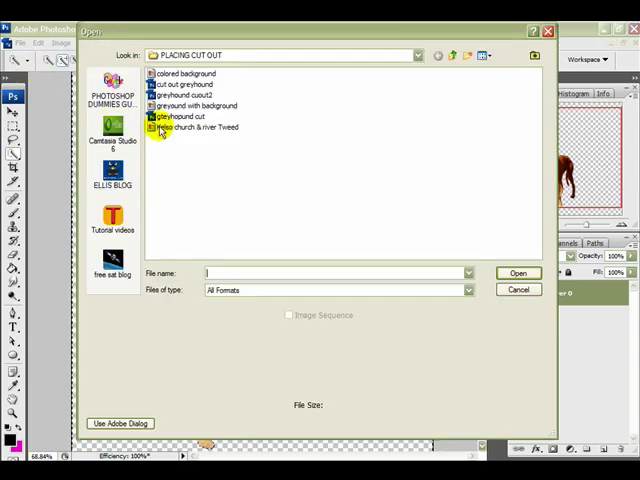
{"action": "left_click", "coordinate": [190, 72]}
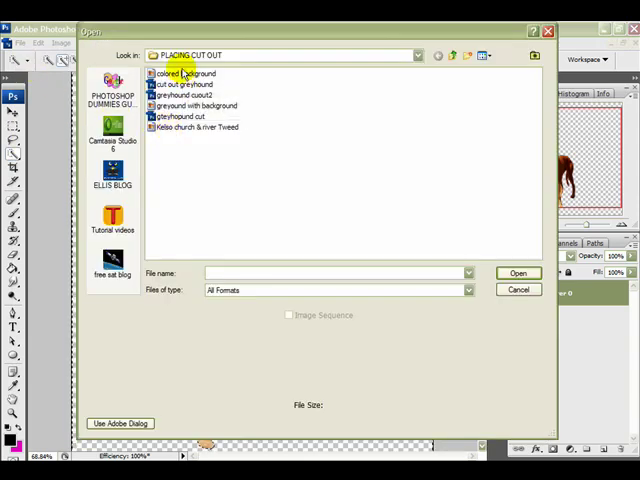
{"action": "left_click", "coordinate": [518, 272]}
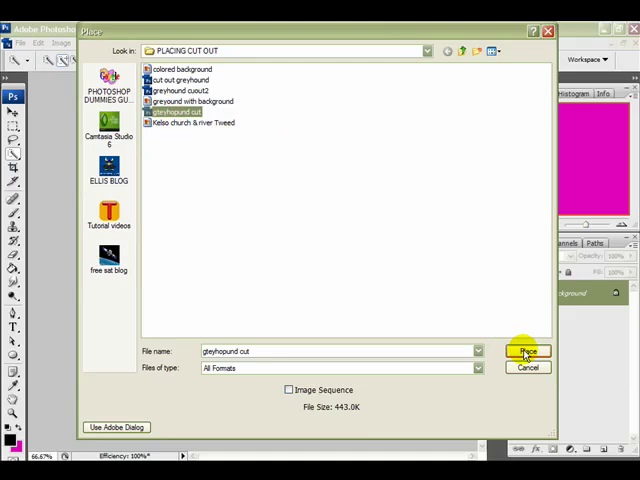
{"action": "left_click", "coordinate": [528, 352]}
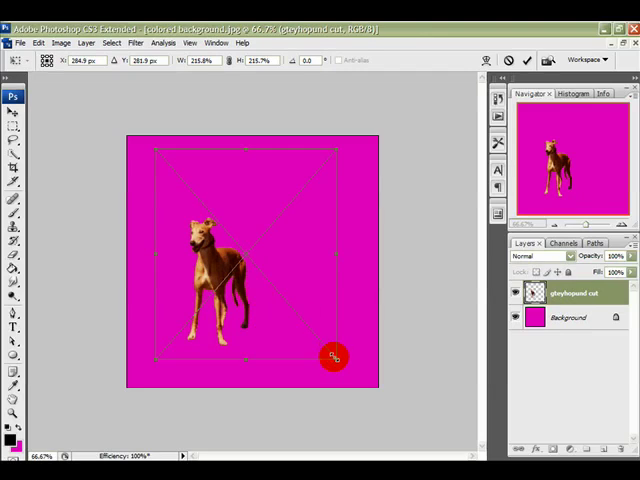
- Scale the placed greyhound up to fill most of its transform box on the magenta canvas
{"action": "left_click_drag", "start_coordinate": [332, 356], "coordinate": [372, 236]}
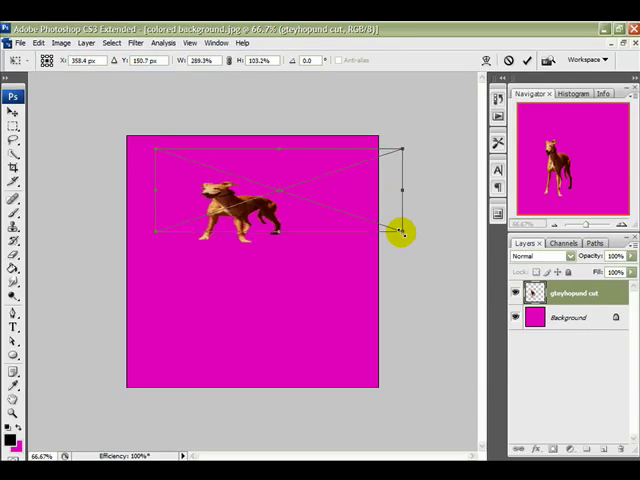
{"action": "left_click_drag", "start_coordinate": [402, 234], "coordinate": [372, 322]}
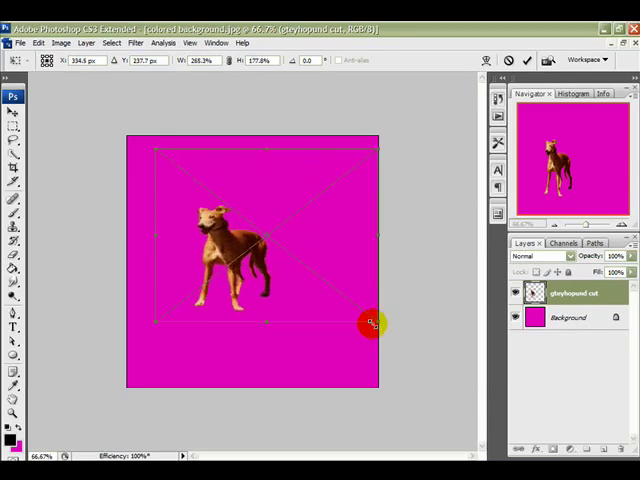
{"action": "left_click_drag", "start_coordinate": [372, 322], "coordinate": [342, 352]}
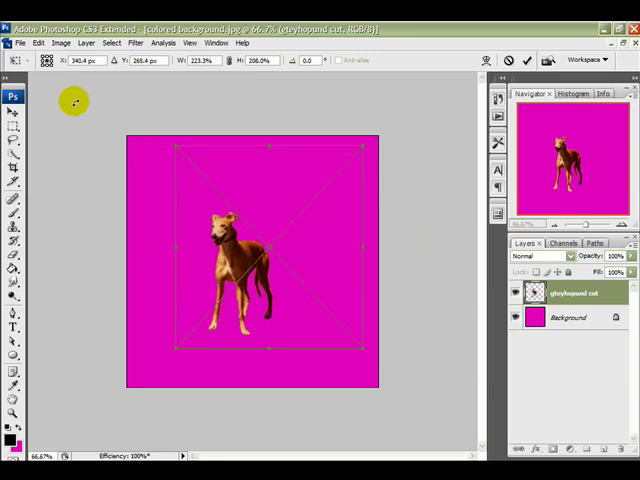
- Commit the greyhound placement and save the magenta composite in Photoshop format
{"action": "left_click", "coordinate": [16, 44]}
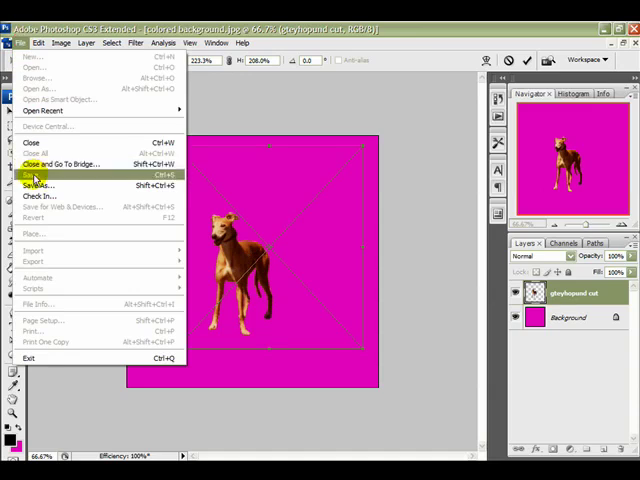
{"action": "left_click", "coordinate": [30, 176]}
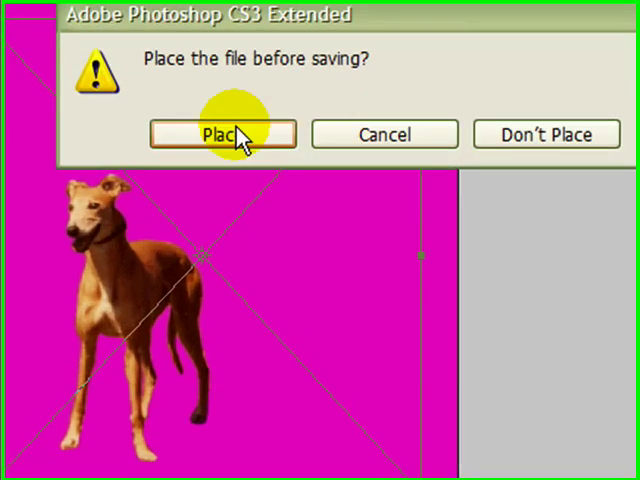
{"action": "left_click", "coordinate": [220, 132]}
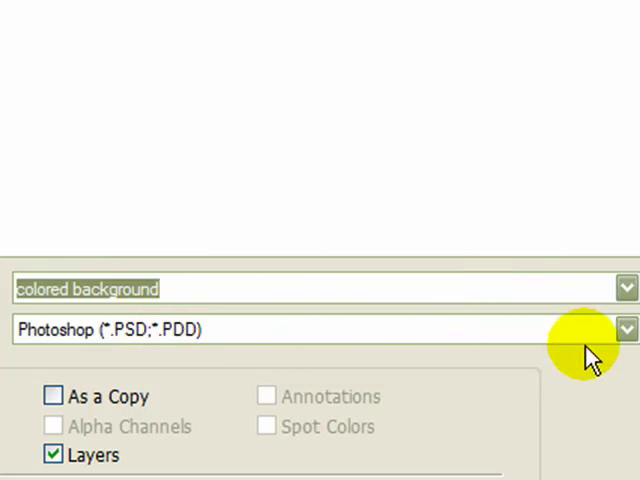
{"action": "left_click", "coordinate": [624, 328]}
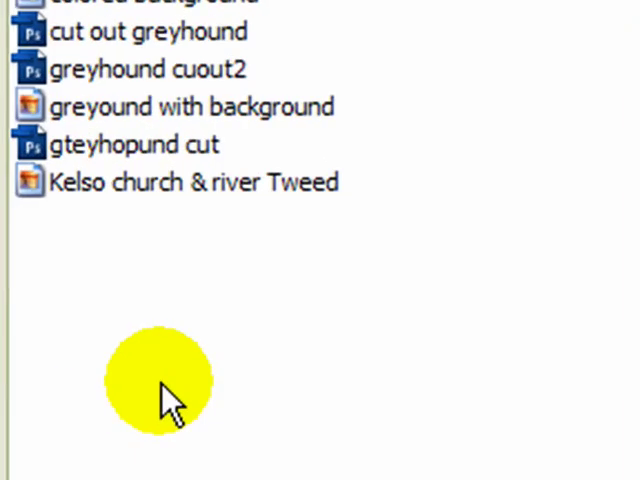
- Place the greyhound cutout into the church photo, move it down onto the grass and commit
{"action": "left_click", "coordinate": [130, 144]}
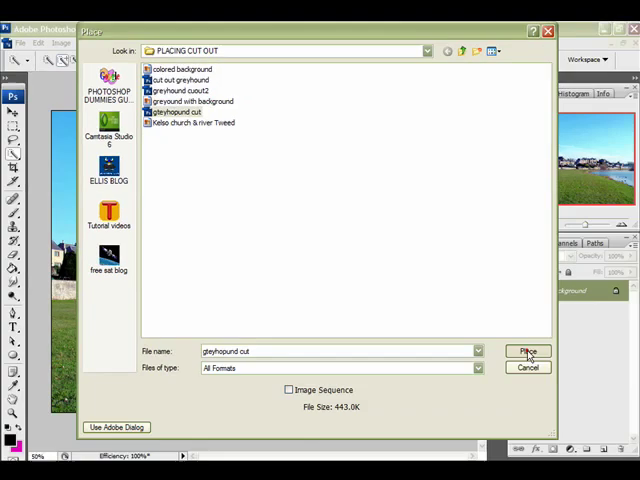
{"action": "left_click", "coordinate": [528, 352]}
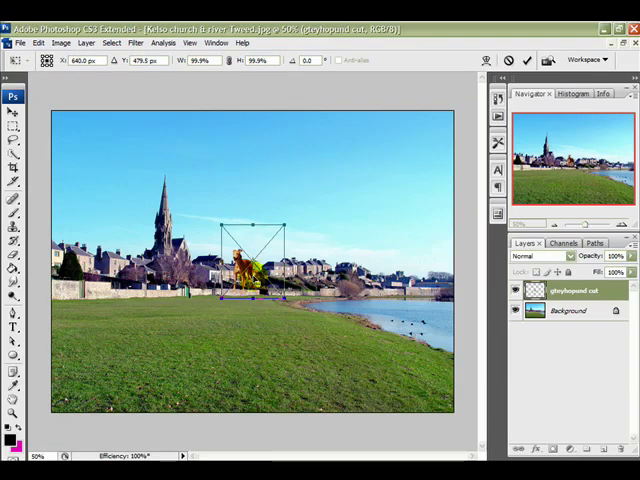
{"action": "left_click_drag", "start_coordinate": [250, 260], "coordinate": [250, 340]}
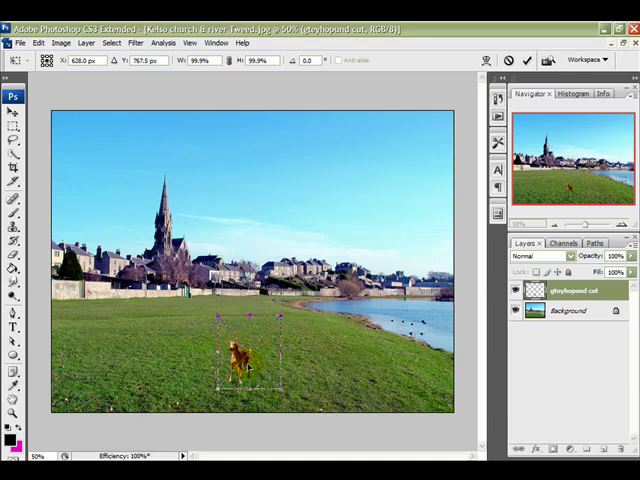
{"action": "mouse_move", "coordinate": [310, 320]}
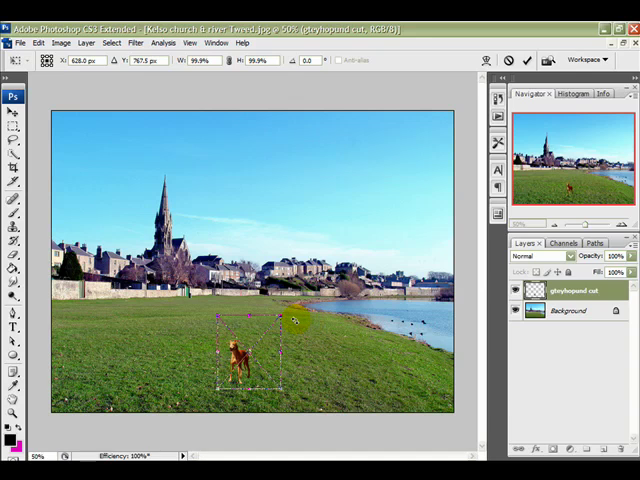
{"action": "mouse_move", "coordinate": [284, 320]}
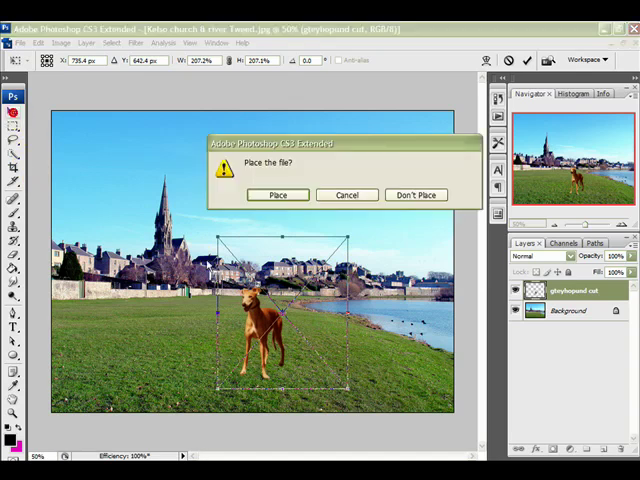
{"action": "left_click", "coordinate": [278, 196]}
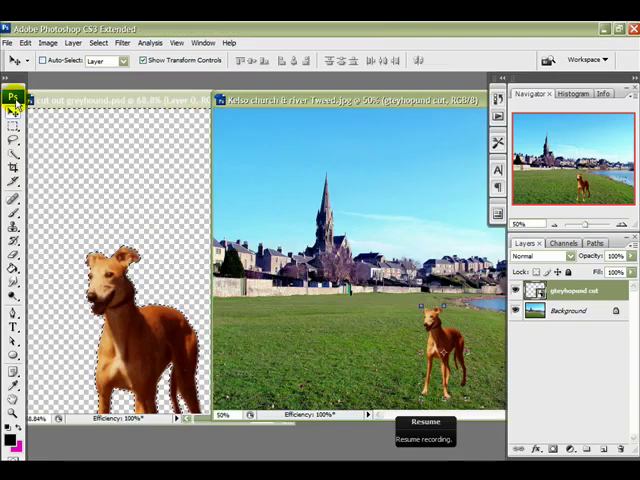
{"action": "left_click", "coordinate": [100, 140]}
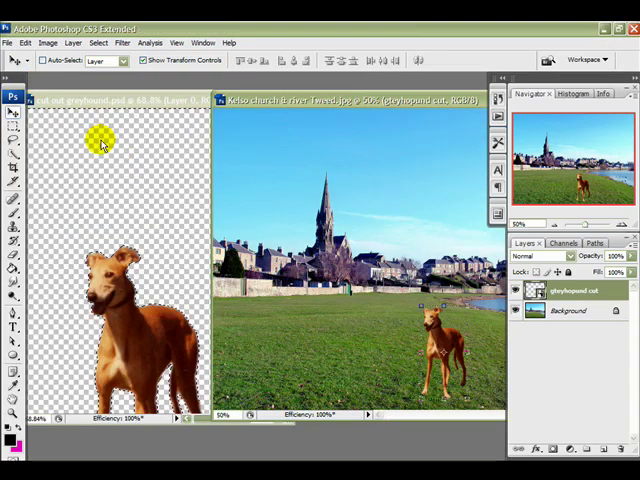